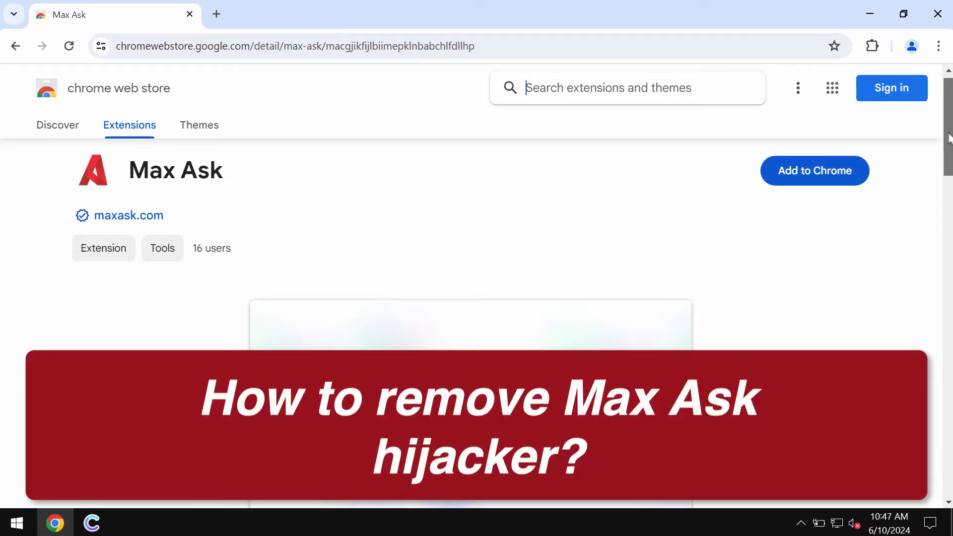
# - Add Max Ask from the Chrome Web Store and keep its new tab page
pyautogui.scroll(-3)
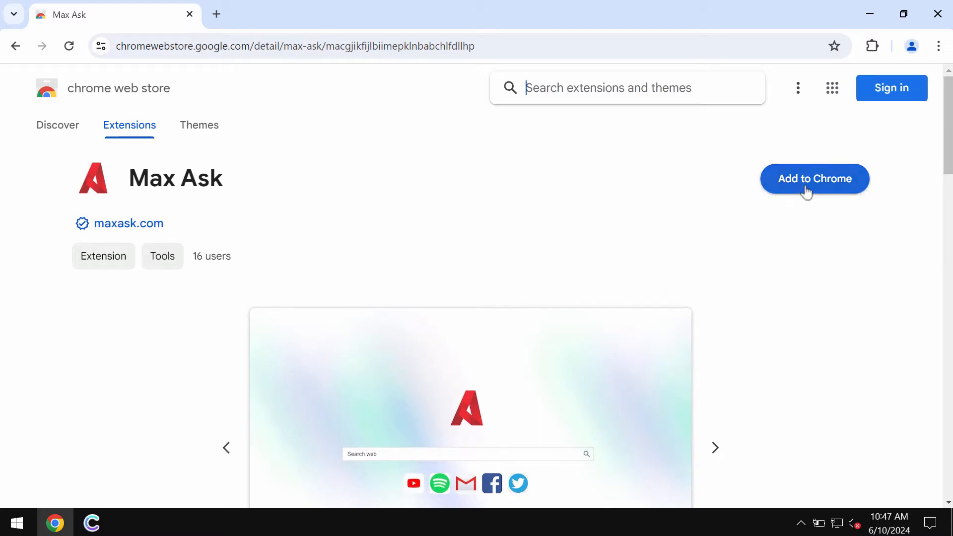
pyautogui.moveTo(820, 196)
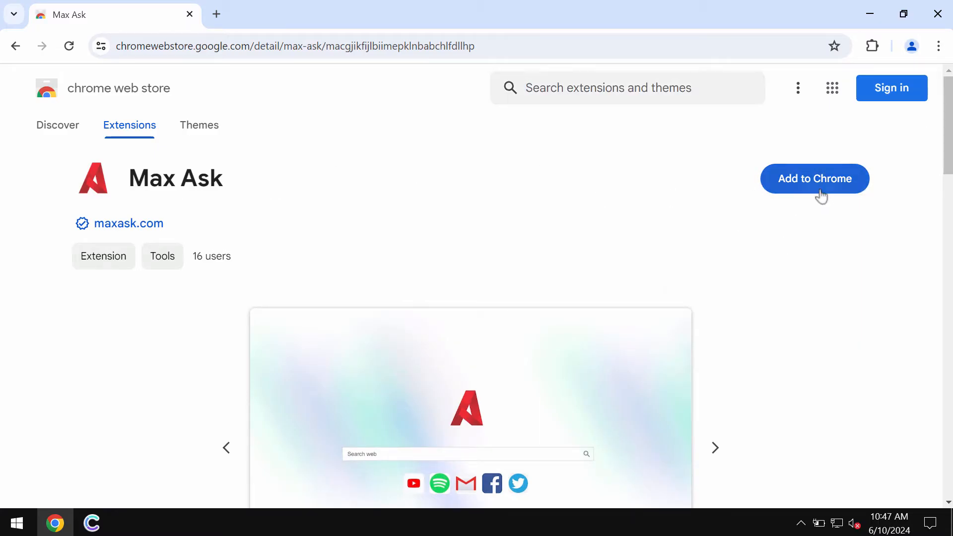
pyautogui.click(814, 179)
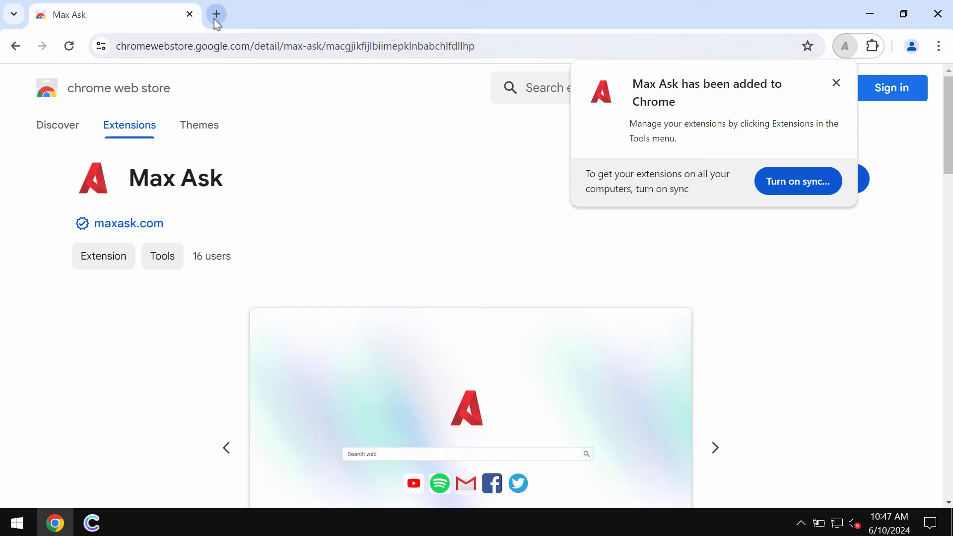
pyautogui.moveTo(217, 14)
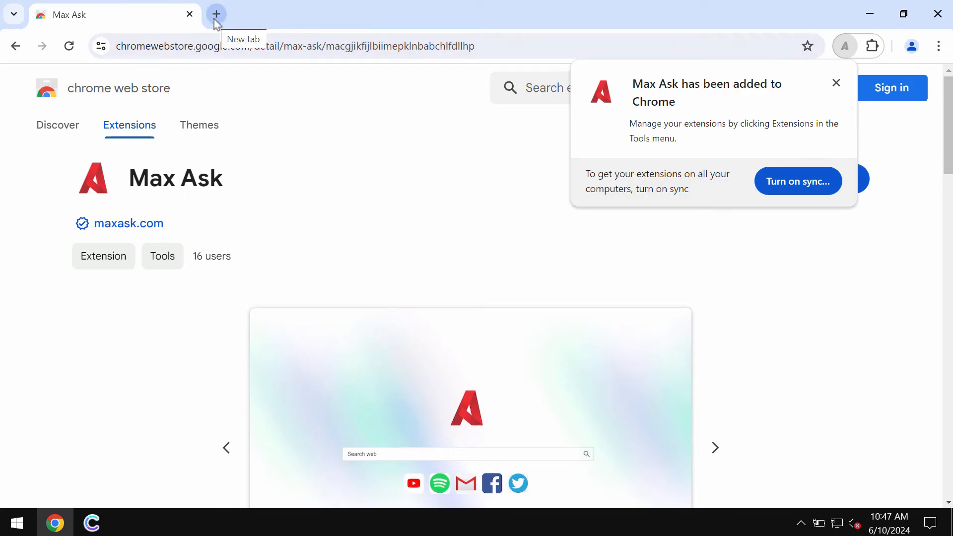
pyautogui.click(216, 14)
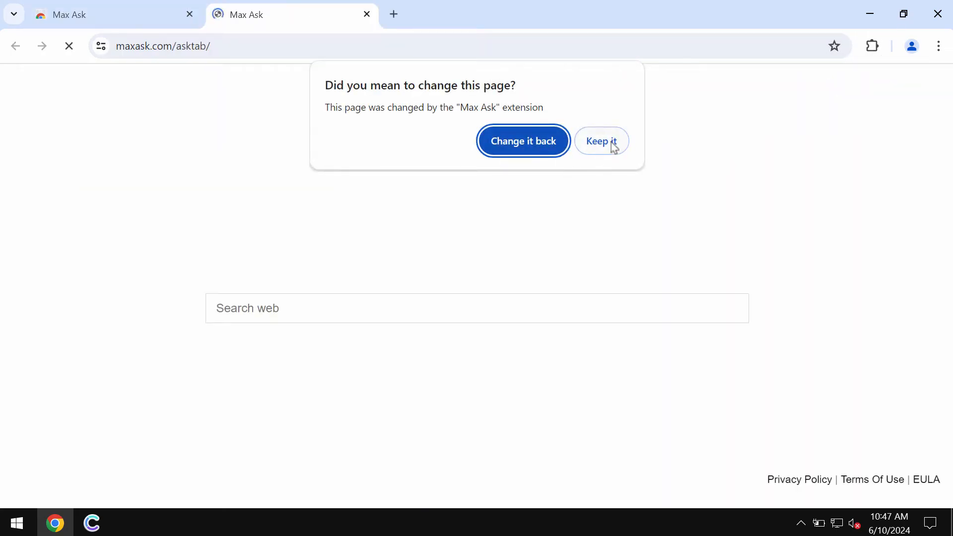
pyautogui.click(600, 141)
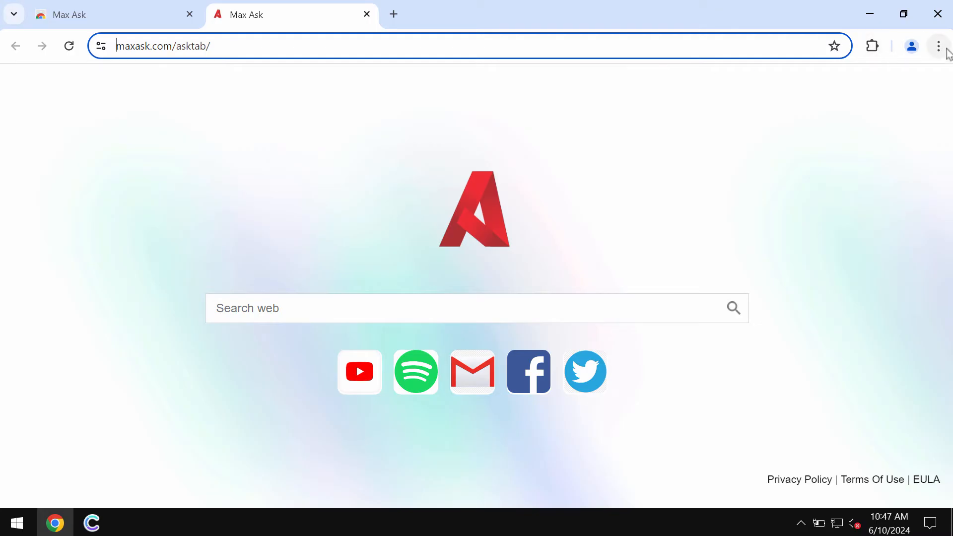
# - Remove the Max Ask extension from Chrome's Manage Extensions page
pyautogui.click(938, 45)
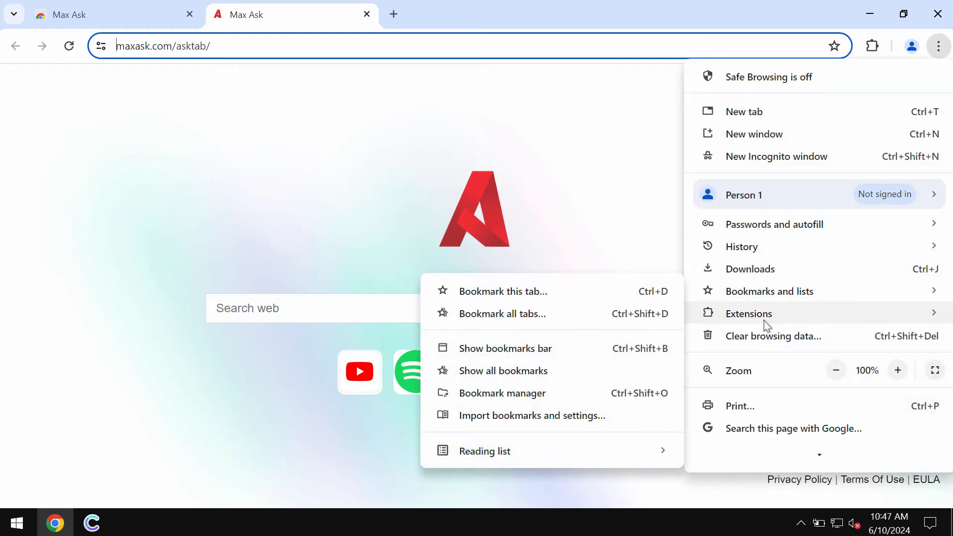
pyautogui.click(749, 314)
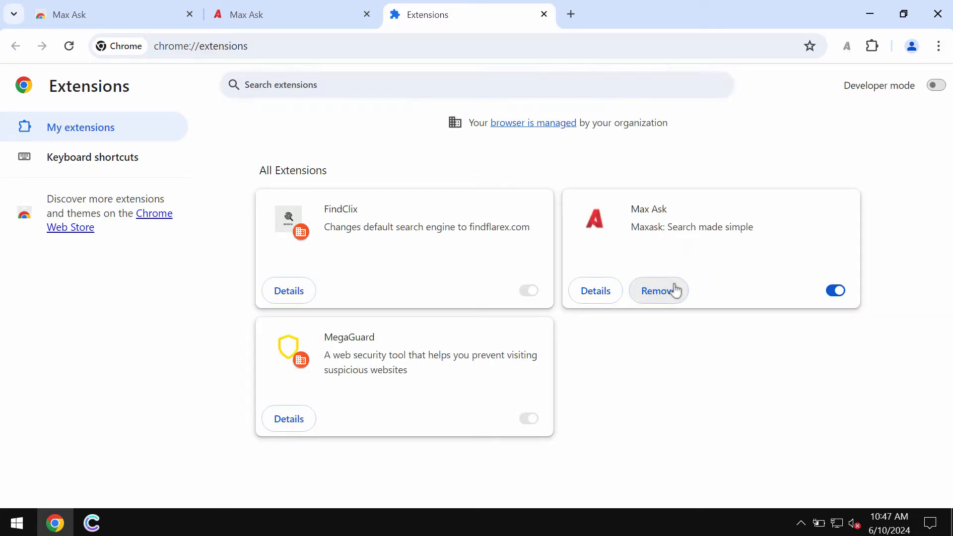
pyautogui.click(658, 290)
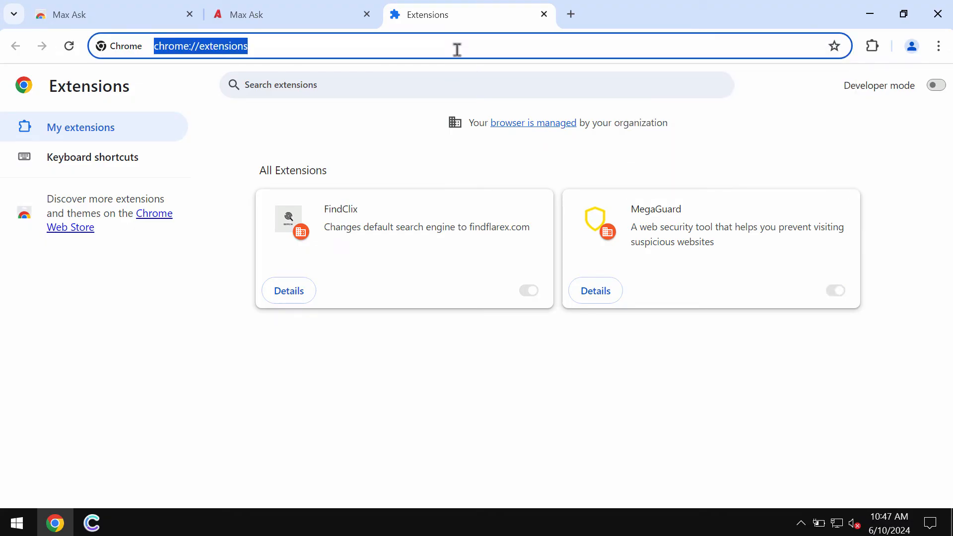
pyautogui.write('combocleaner.com')
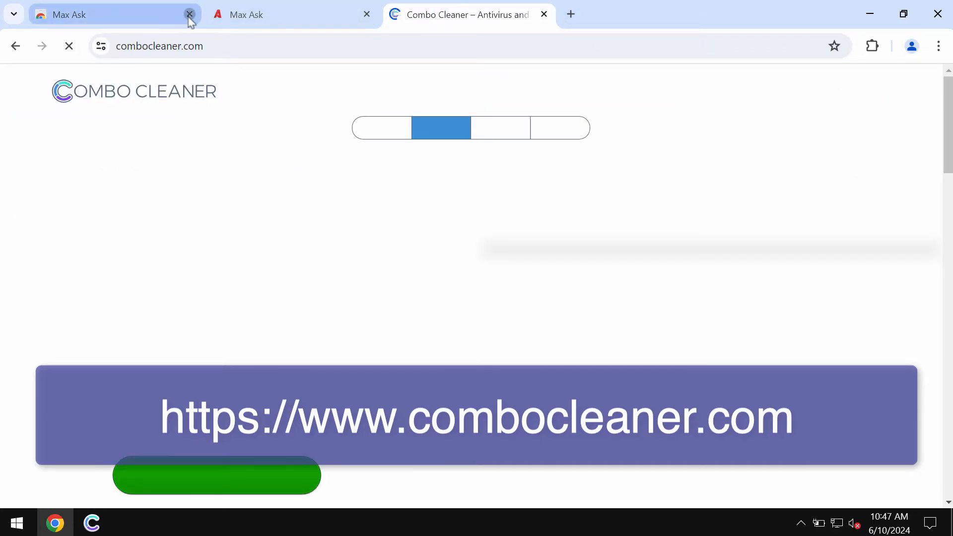
# - Close the Max Ask Chrome Web Store tab
pyautogui.click(189, 14)
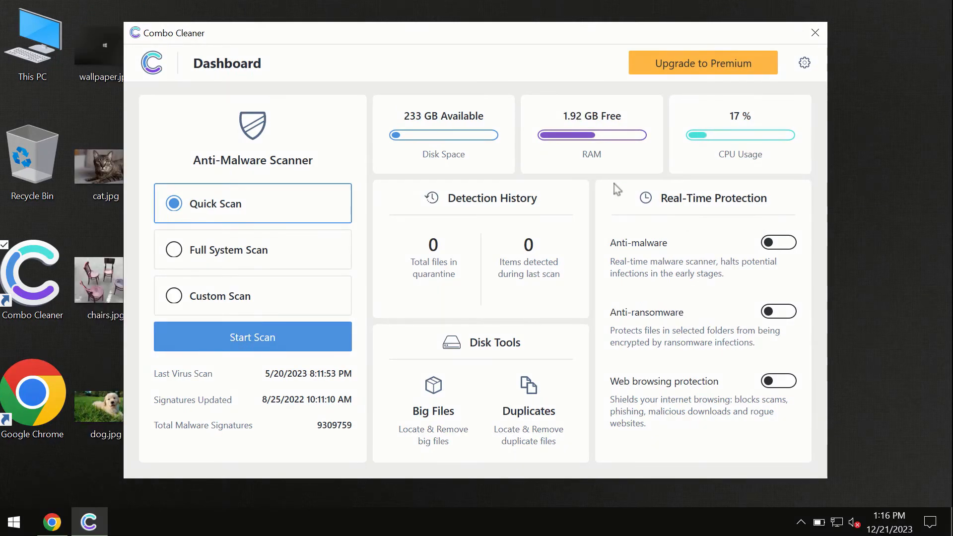
pyautogui.moveTo(489, 155)
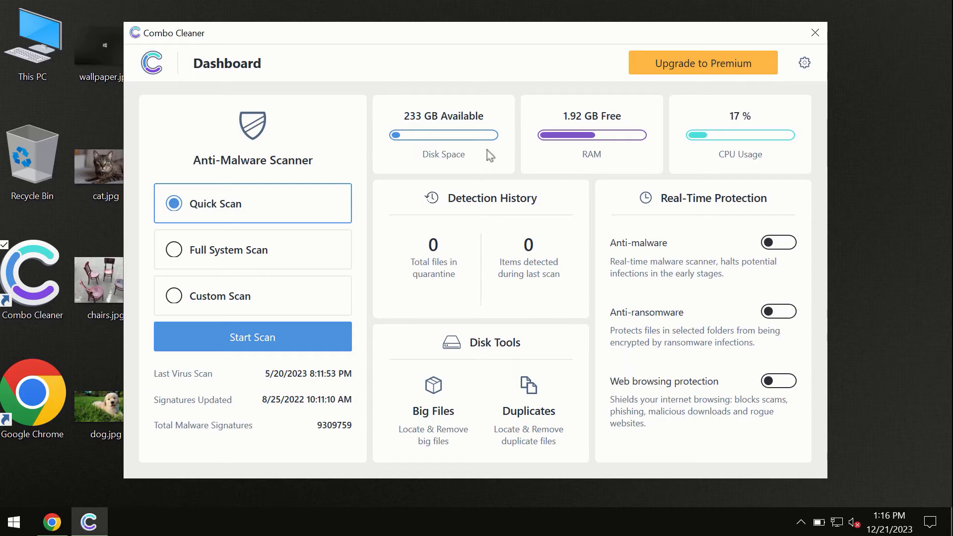
pyautogui.moveTo(377, 67)
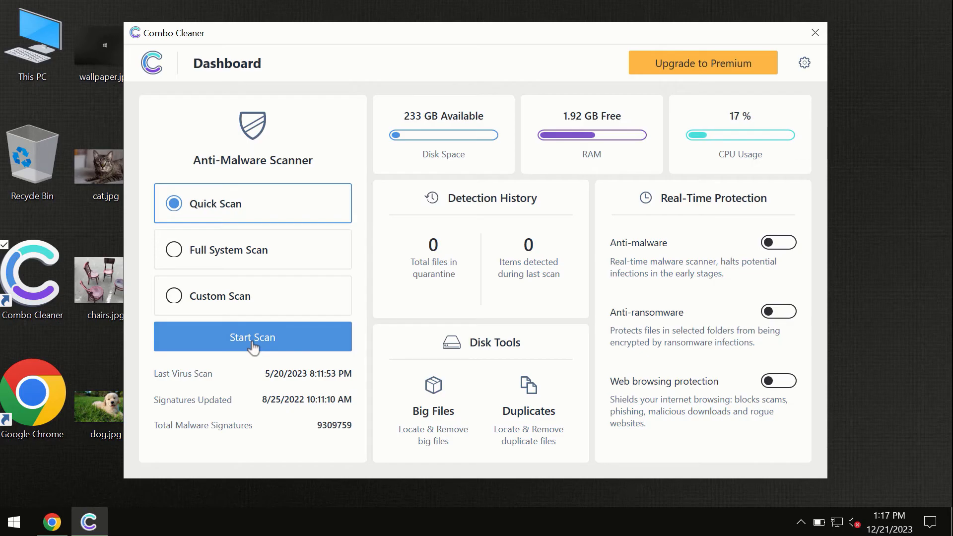
pyautogui.moveTo(104, 465)
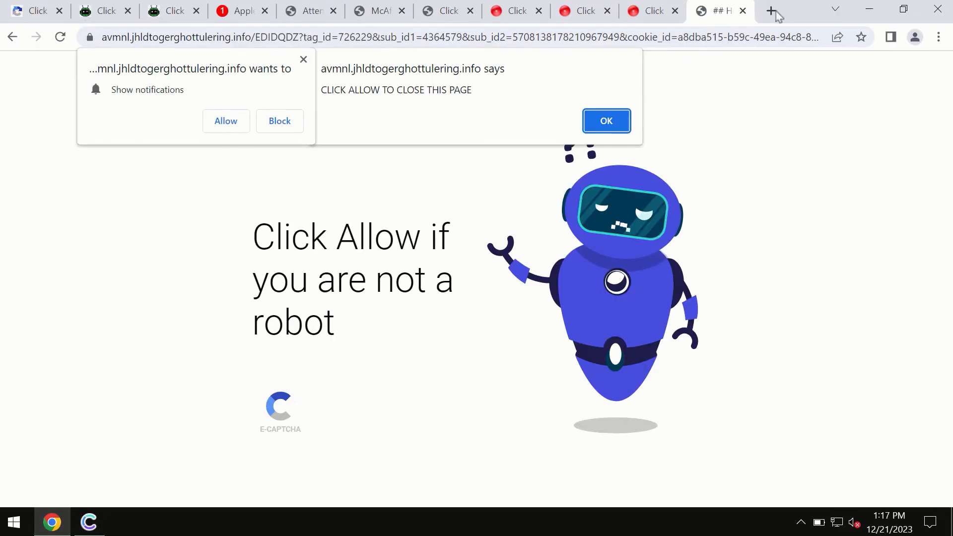
# - Open combocleaner.com in a new tab, view the iOS edition, then return to the Combo Cleaner app
pyautogui.click(772, 10)
pyautogui.write('combocleaner.com')
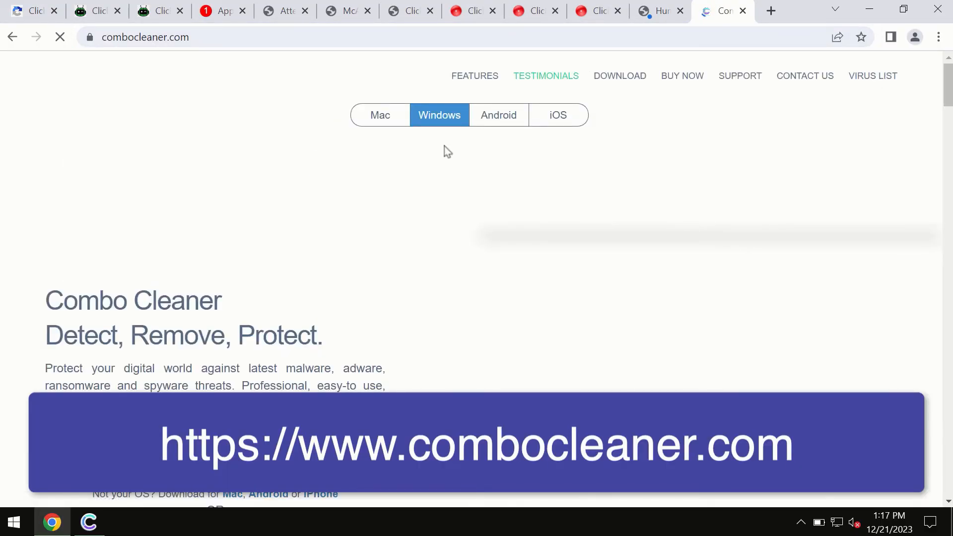
pyautogui.moveTo(374, 120)
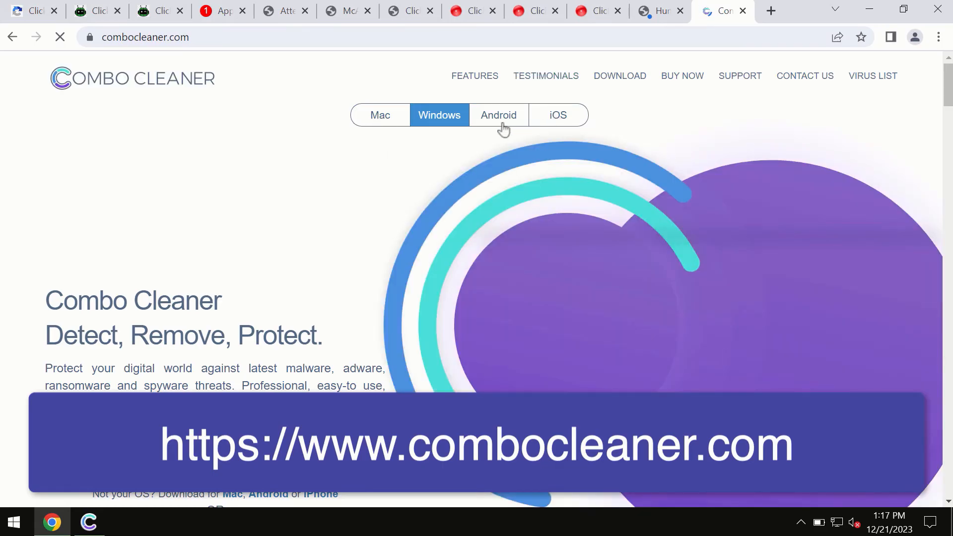
pyautogui.moveTo(564, 128)
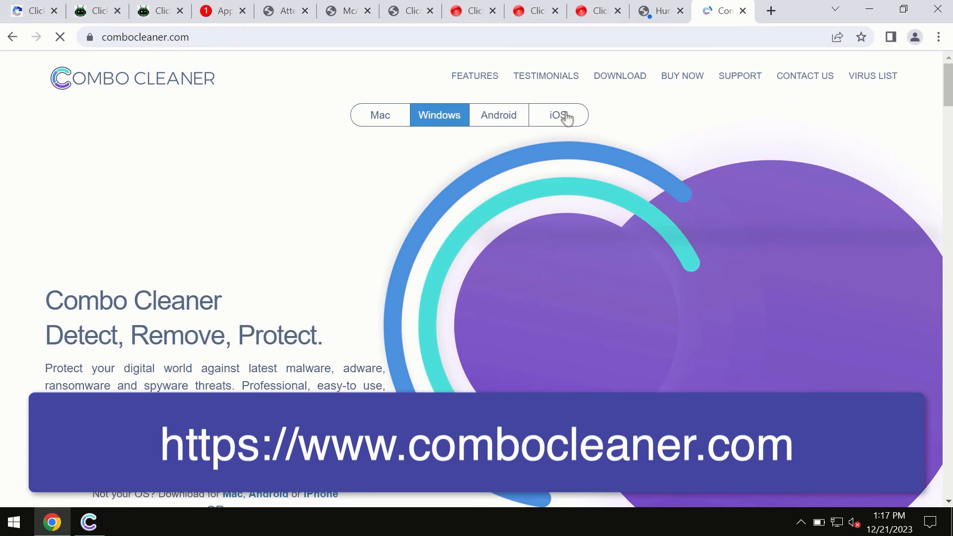
pyautogui.click(380, 115)
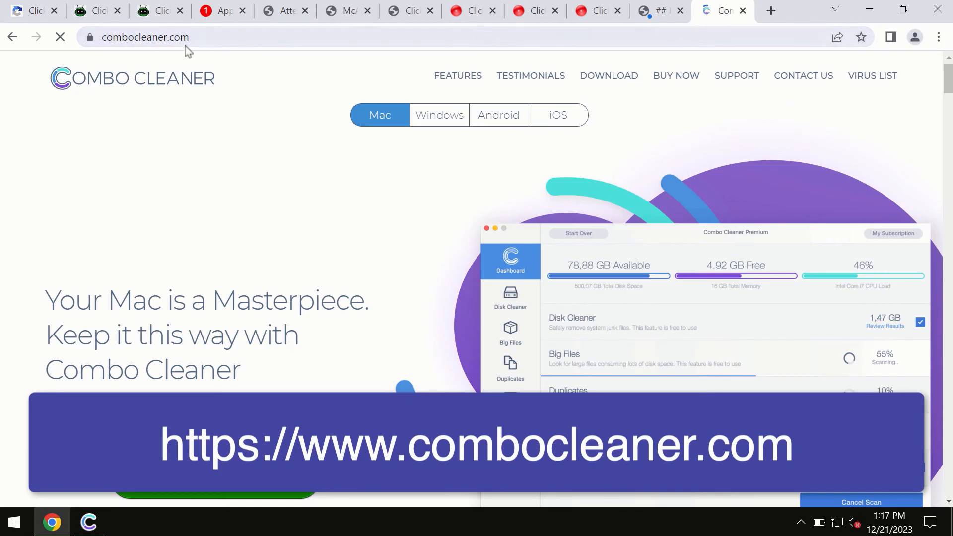
pyautogui.click(556, 115)
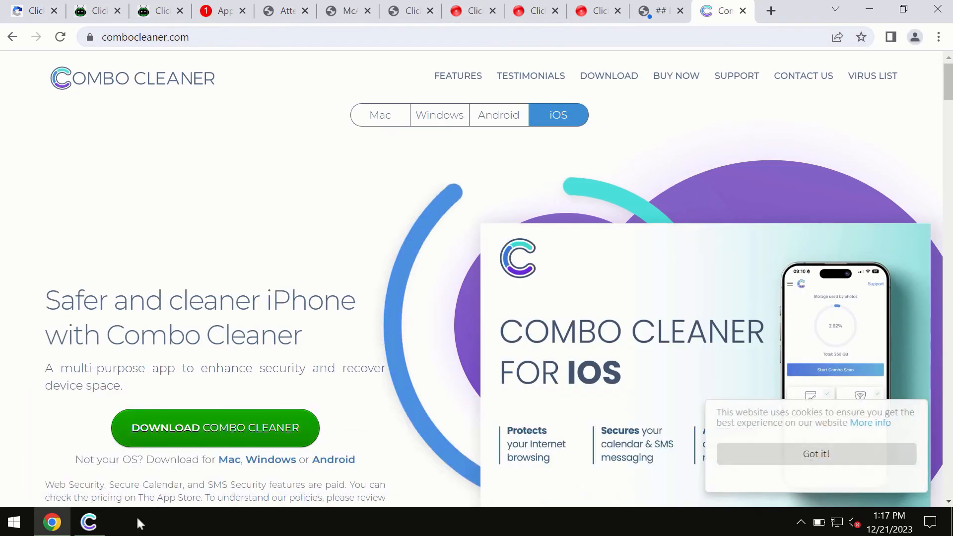
pyautogui.click(88, 522)
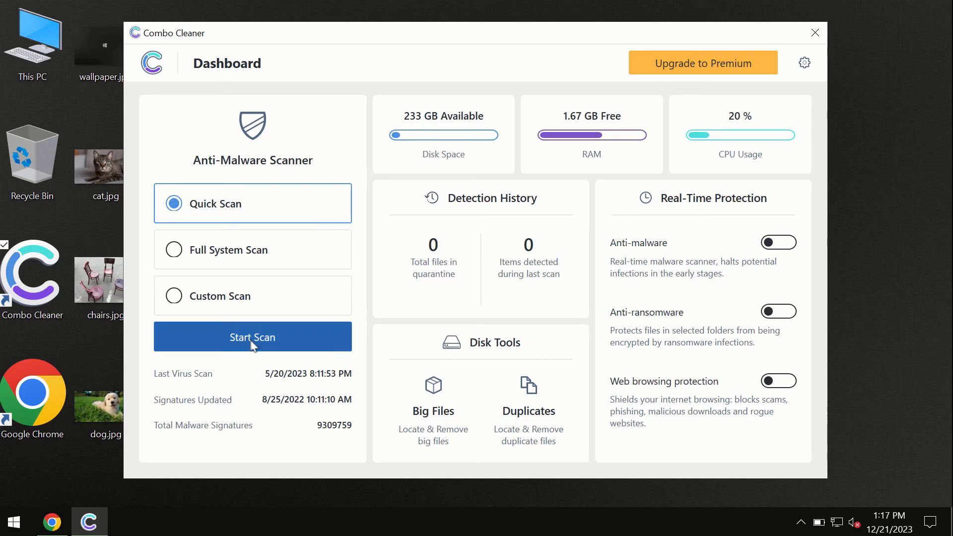
# - Start a Quick Scan from the Combo Cleaner dashboard
pyautogui.click(252, 337)
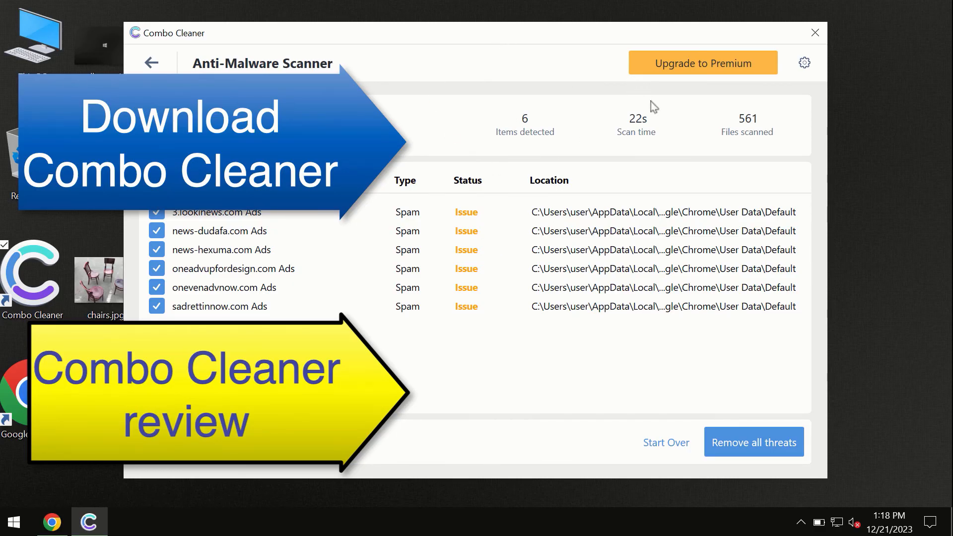
pyautogui.moveTo(683, 72)
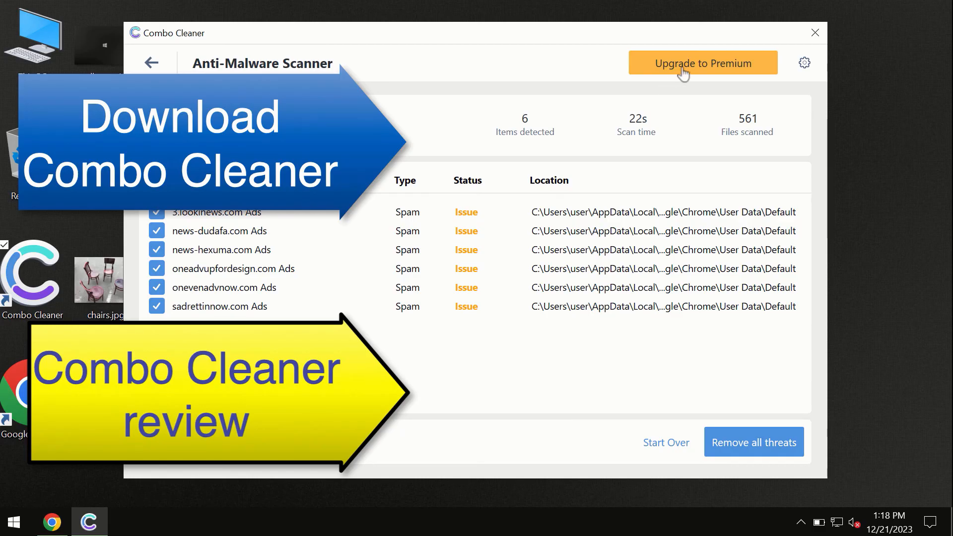
pyautogui.moveTo(358, 68)
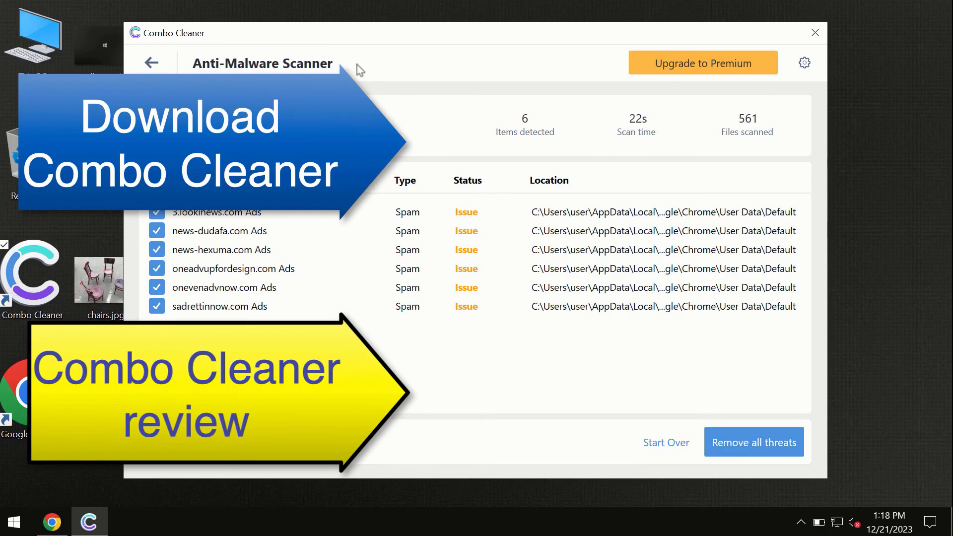